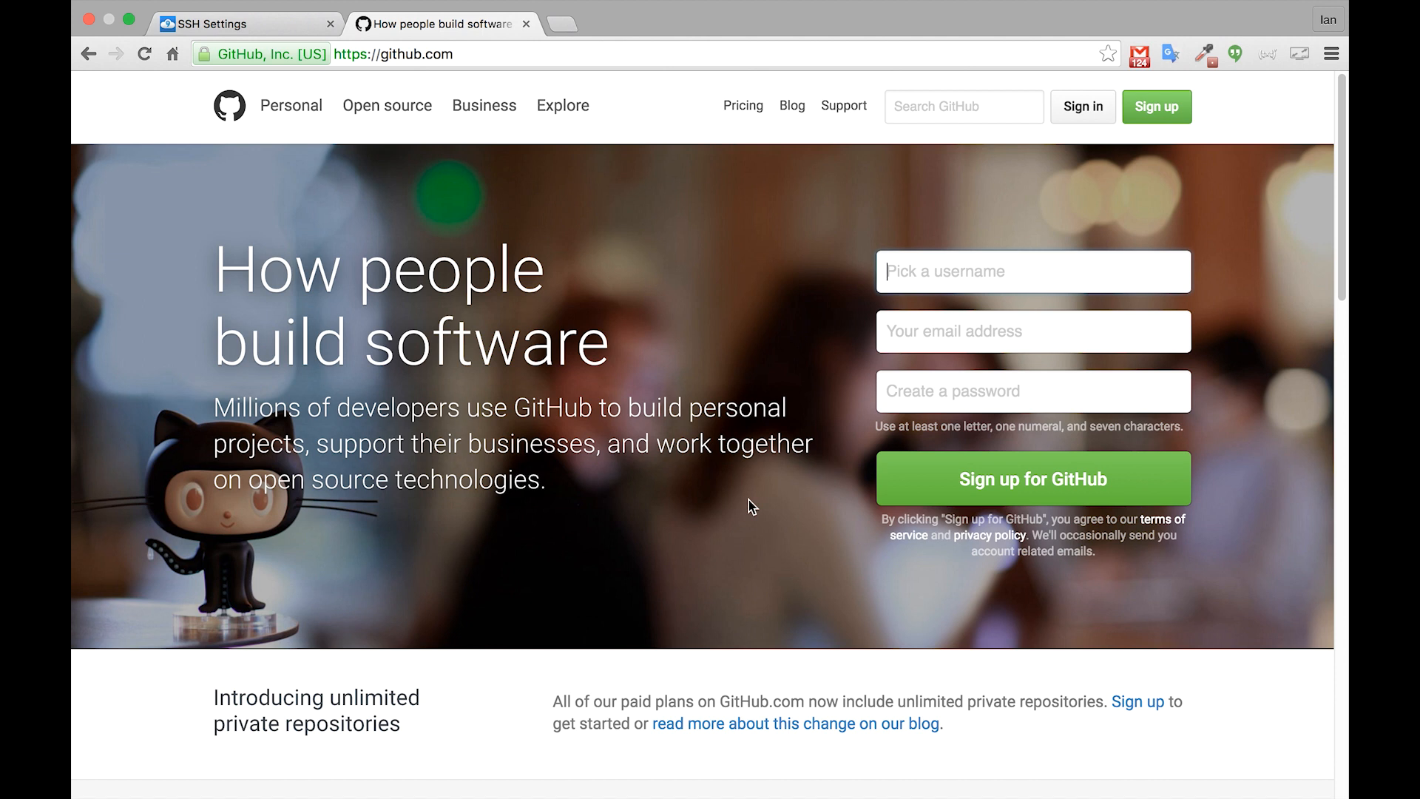
Go to the signed-in account's own profile page listing its popular repositories.
left_click(1083, 107)
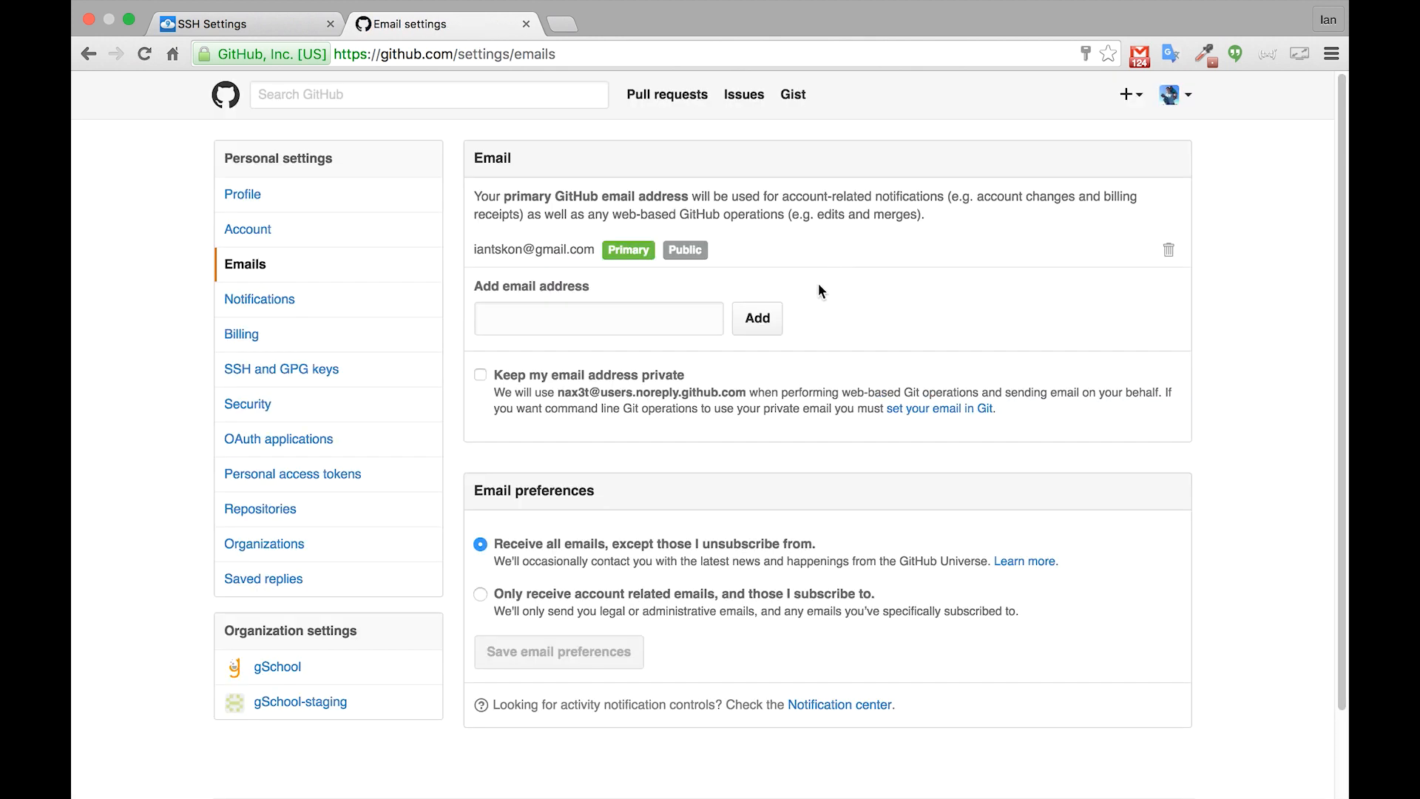
mouse_move(1170, 106)
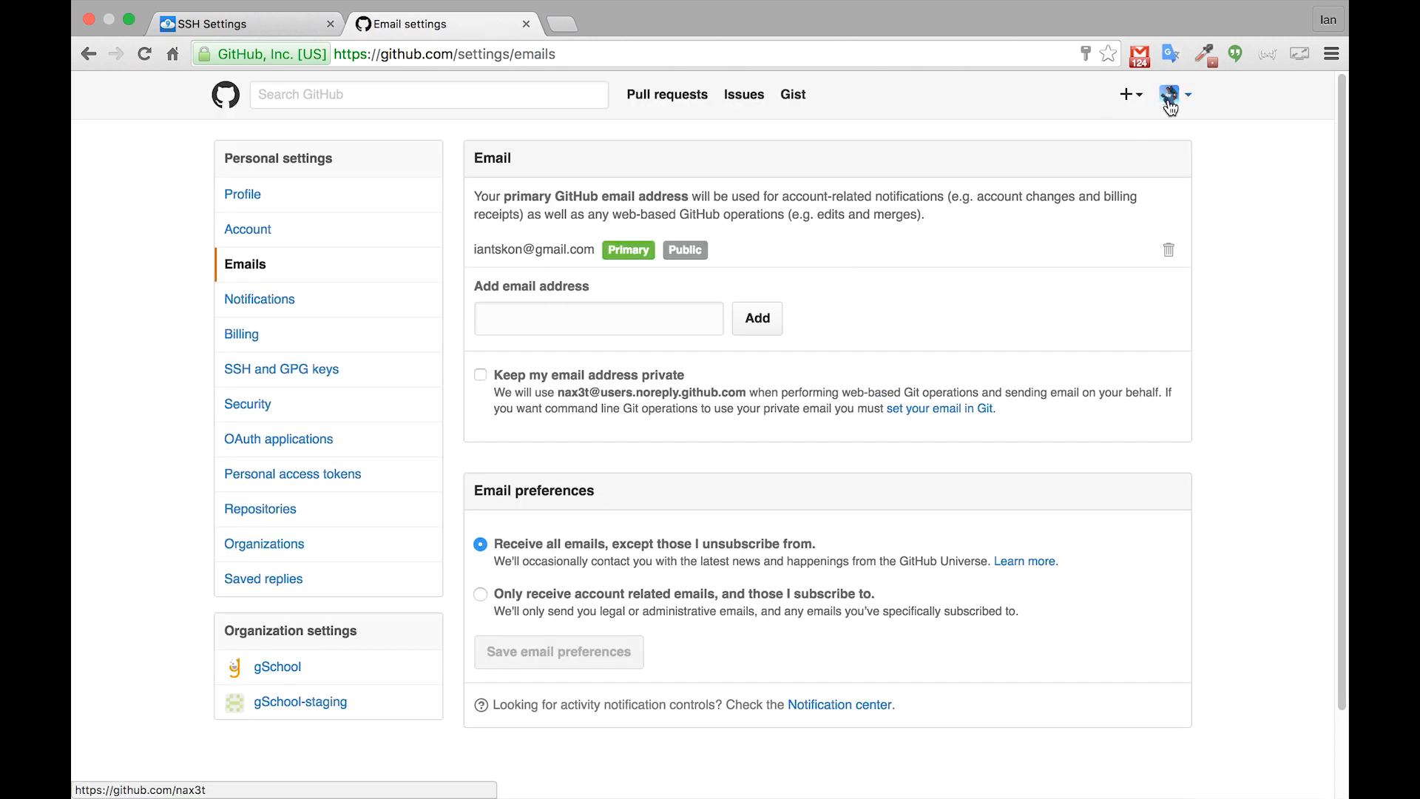
left_click(1168, 94)
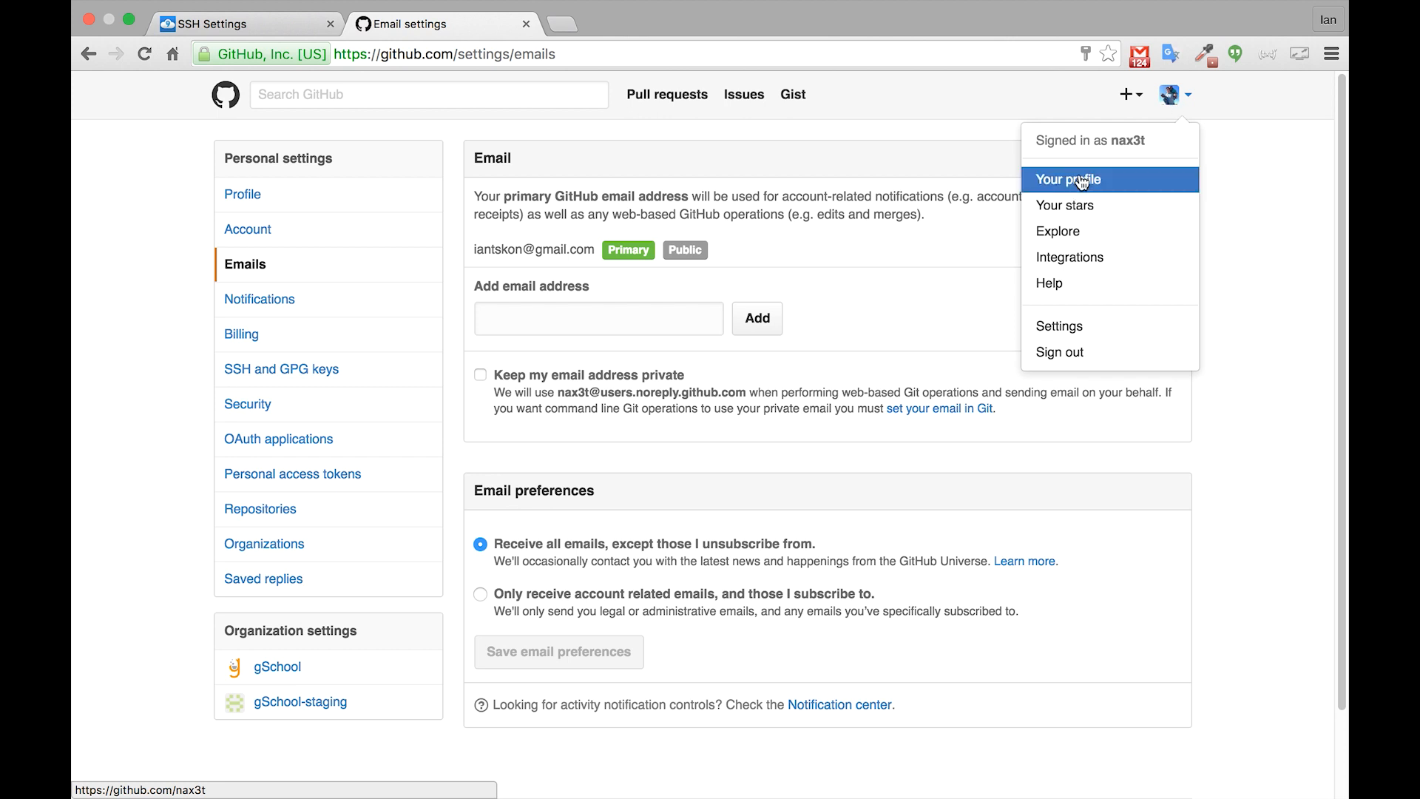
left_click(1069, 179)
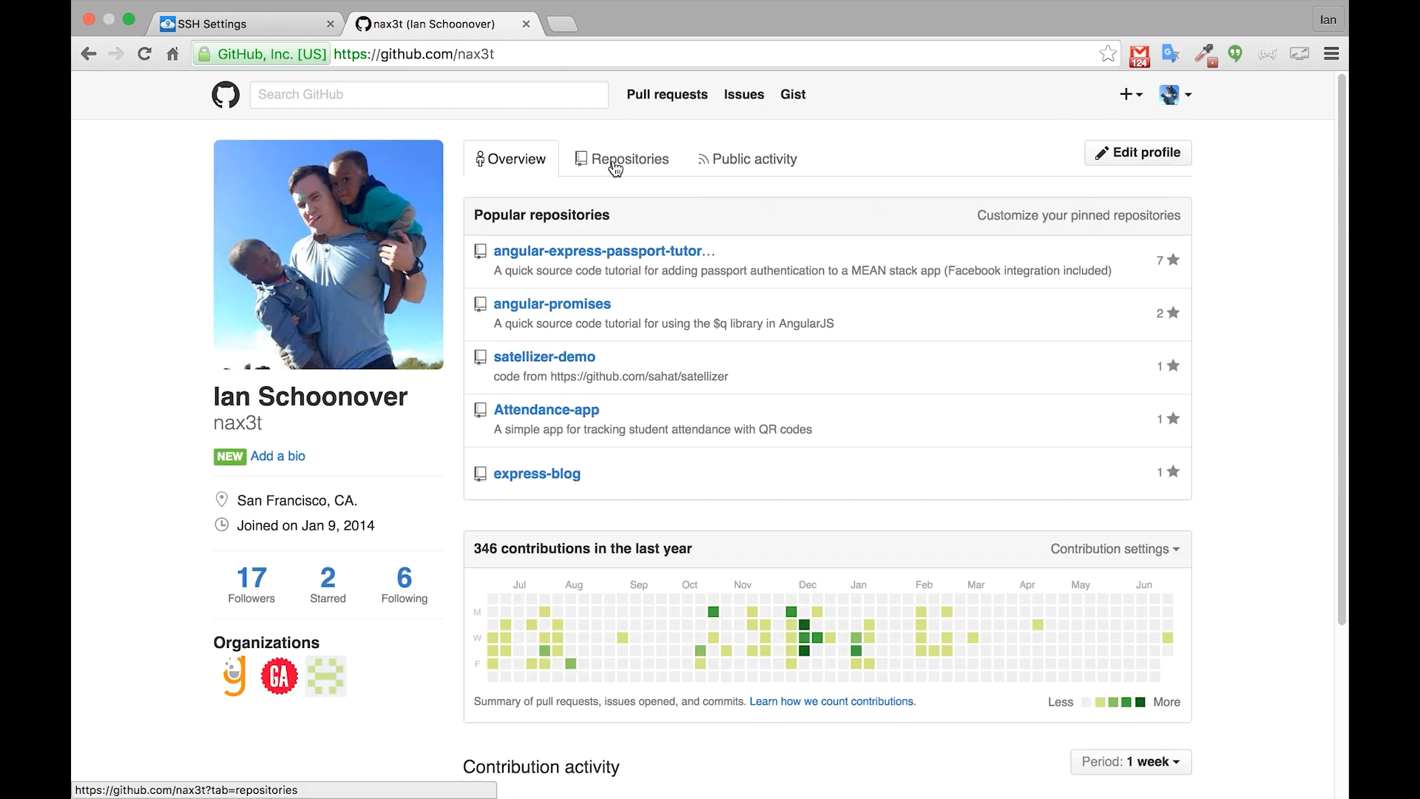
Open the empty intro-to-git repository from the profile's Repositories list.
left_click(630, 158)
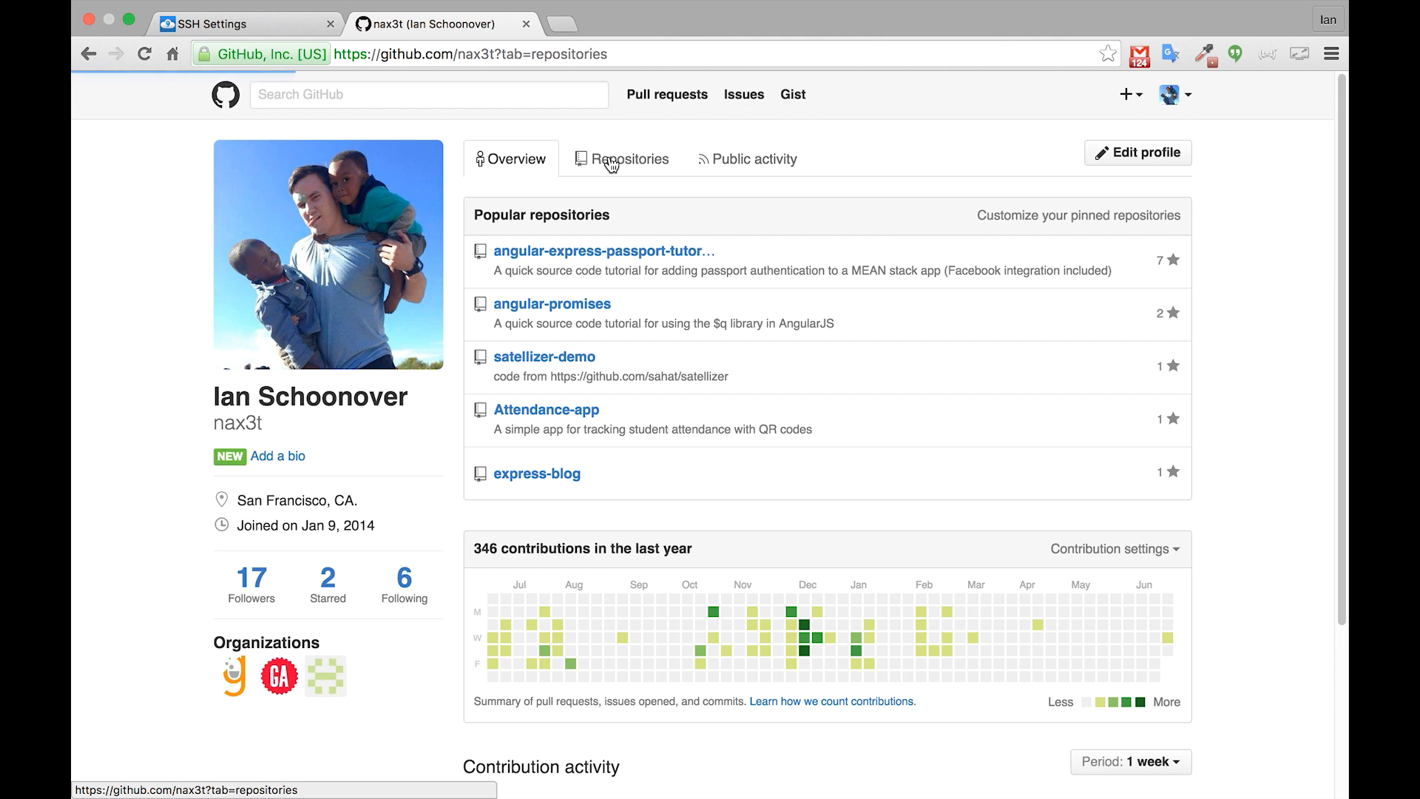
left_click(629, 158)
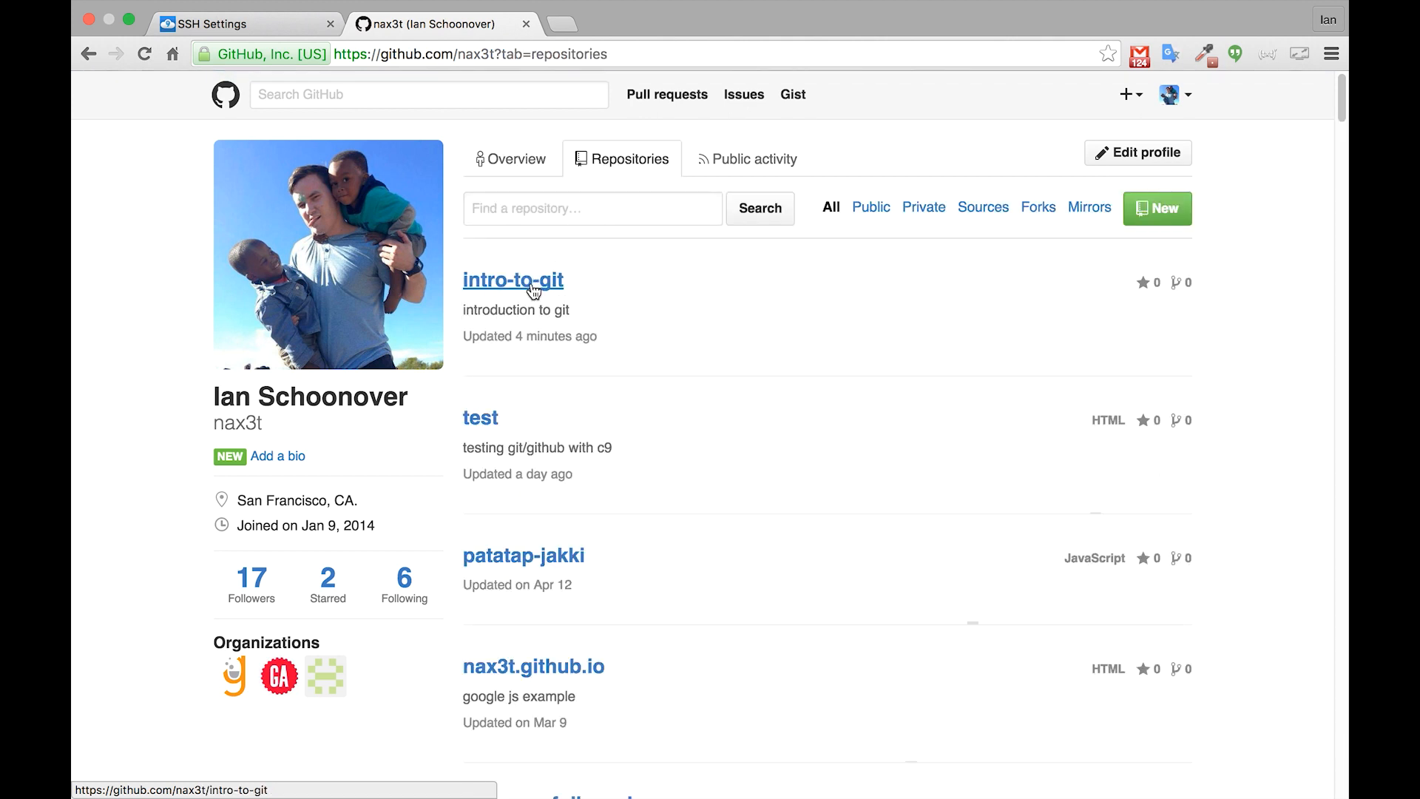
left_click(513, 279)
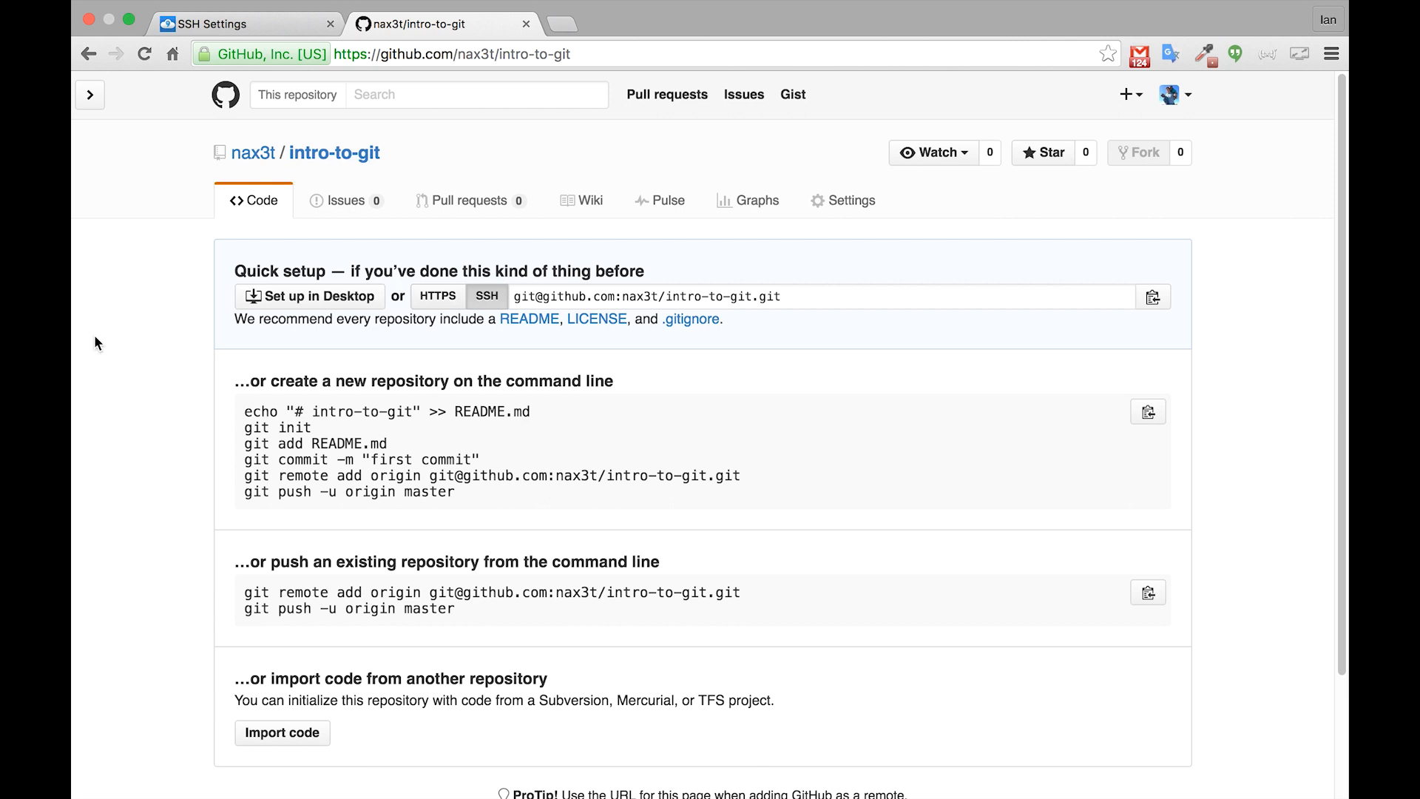
mouse_move(440, 579)
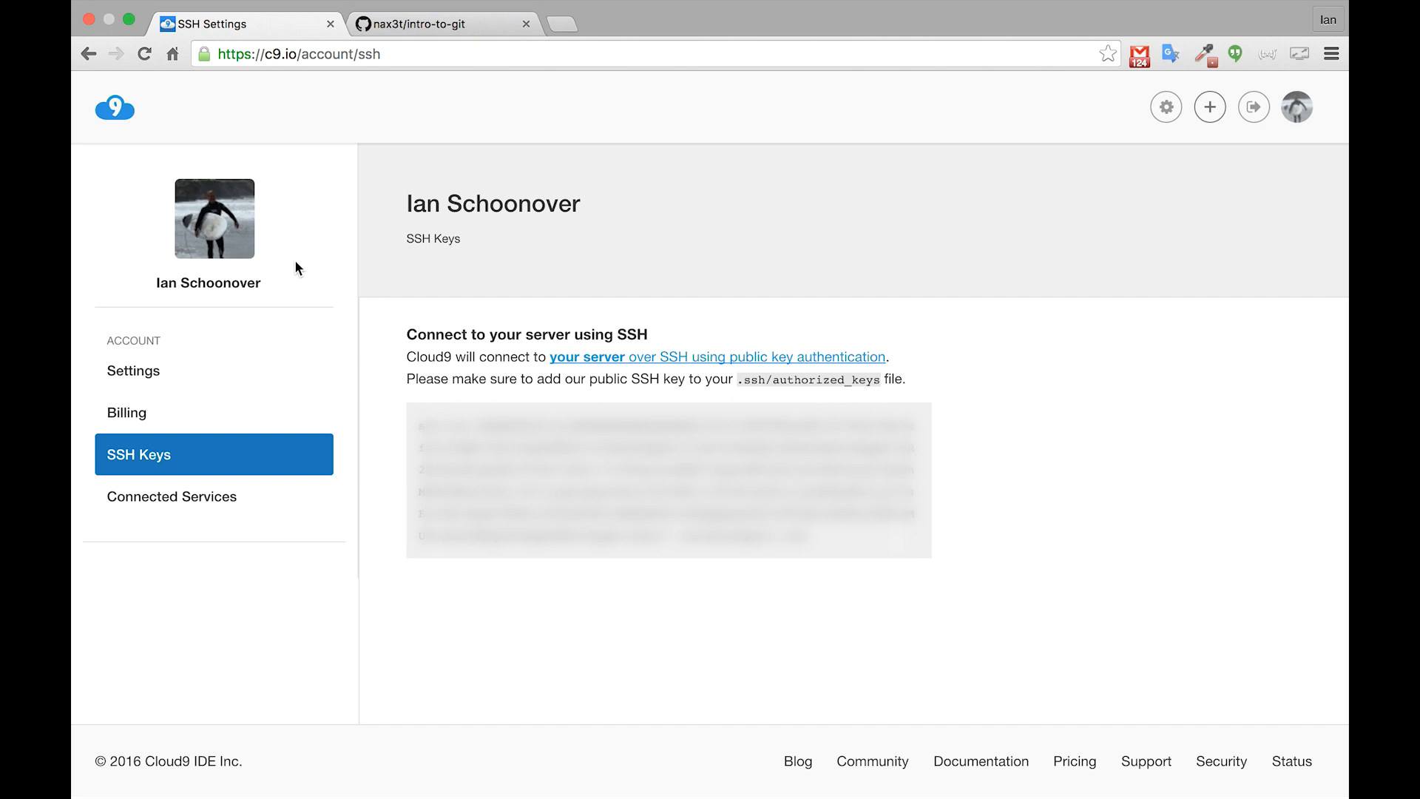
Open the intro-to-git workspace from the Cloud9 Workspaces list.
left_click(1296, 107)
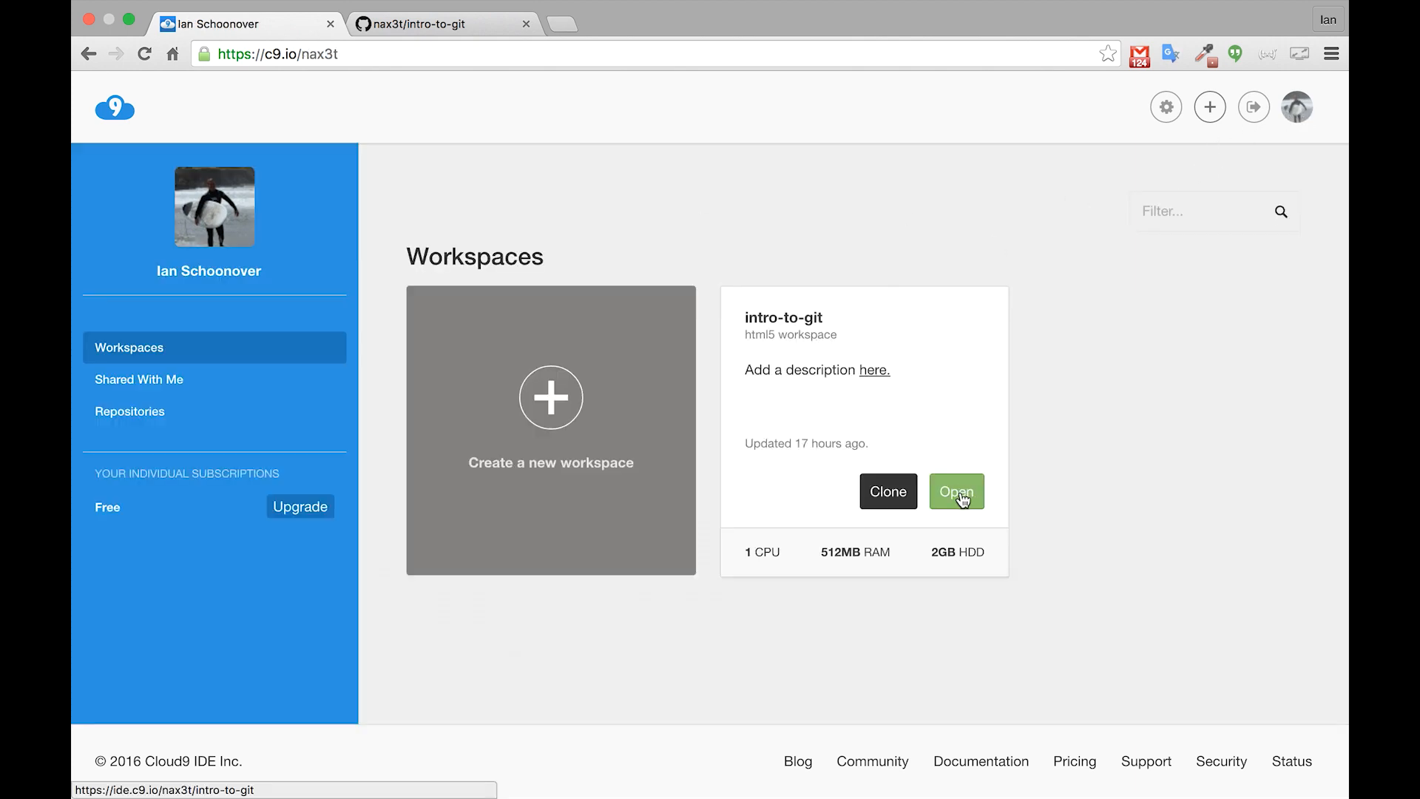
left_click(955, 491)
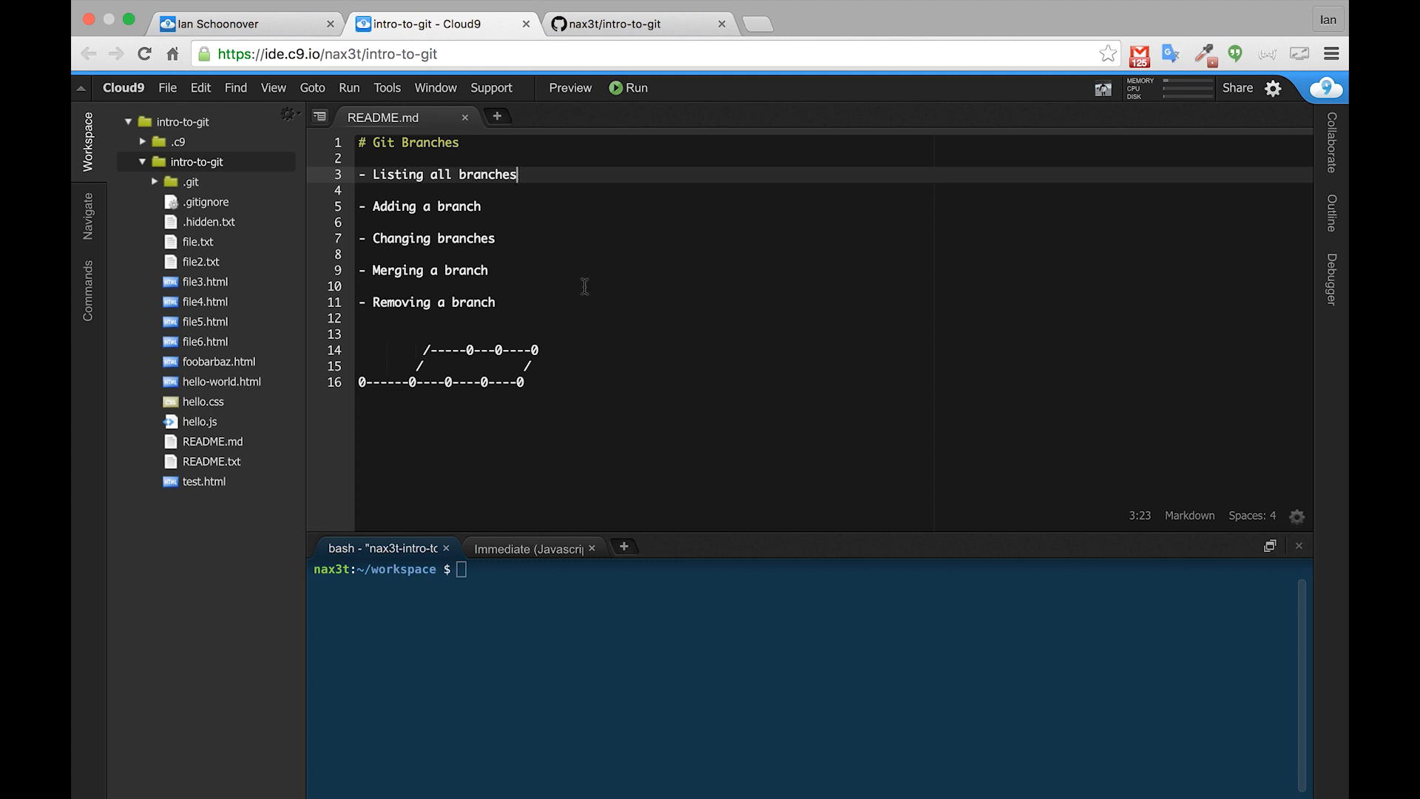
mouse_move(583, 278)
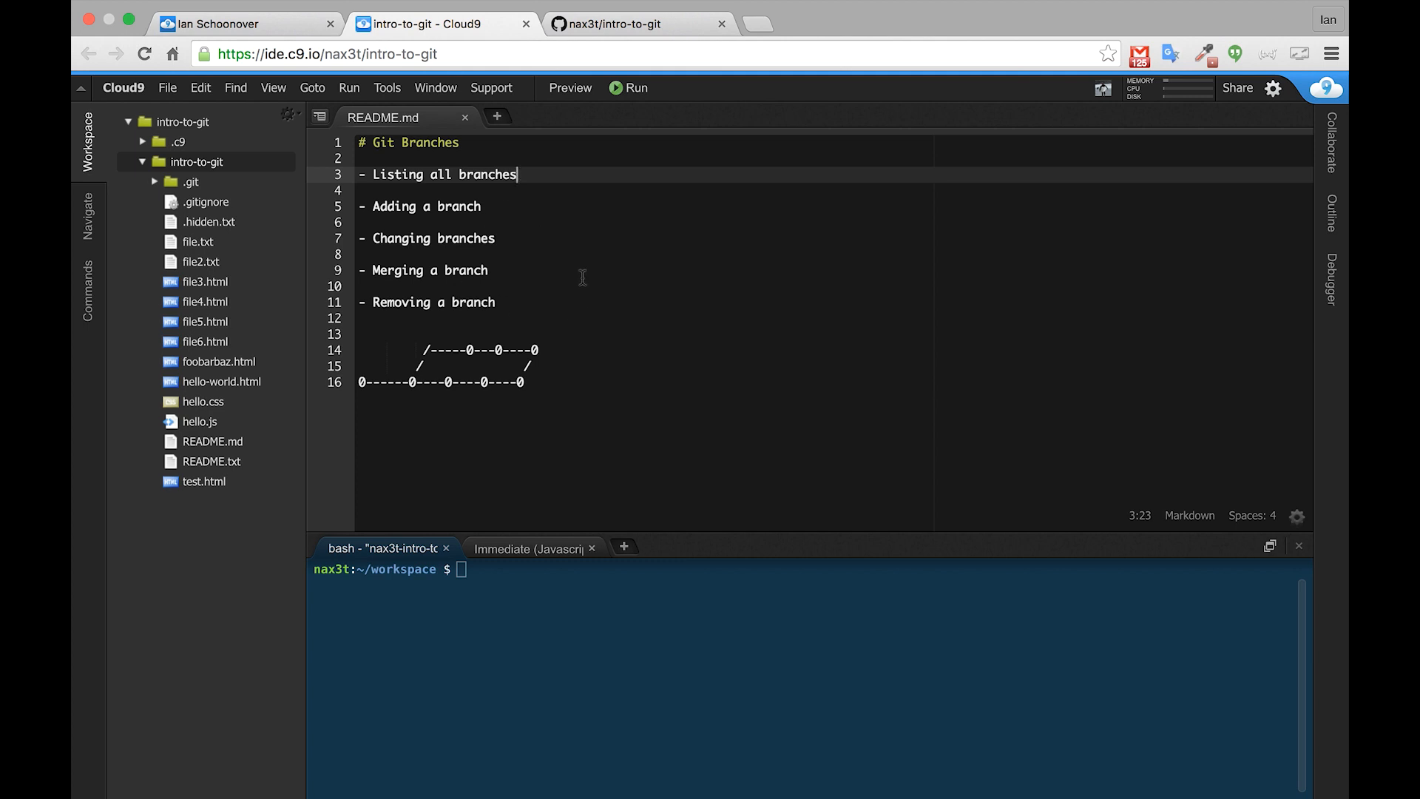
mouse_move(202, 171)
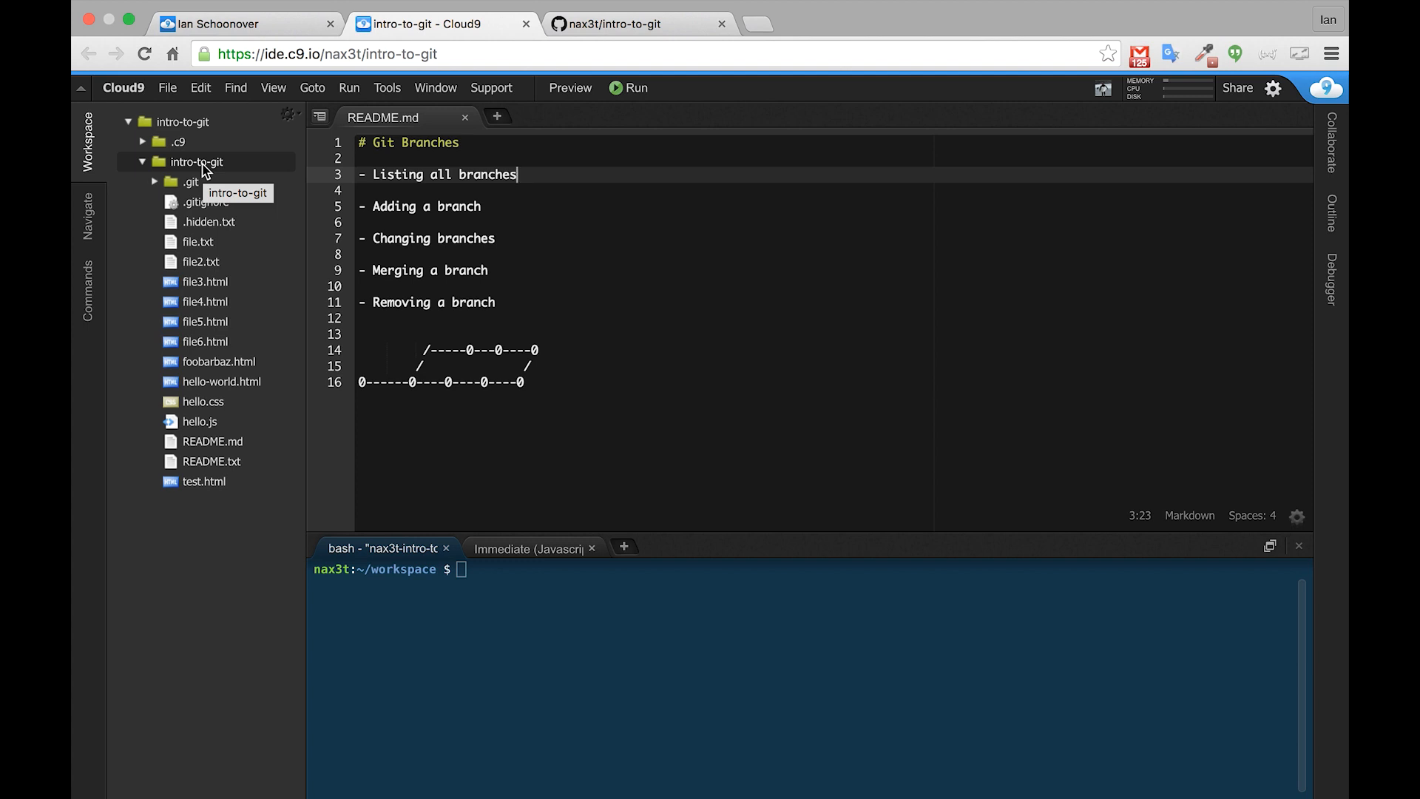
mouse_move(548, 580)
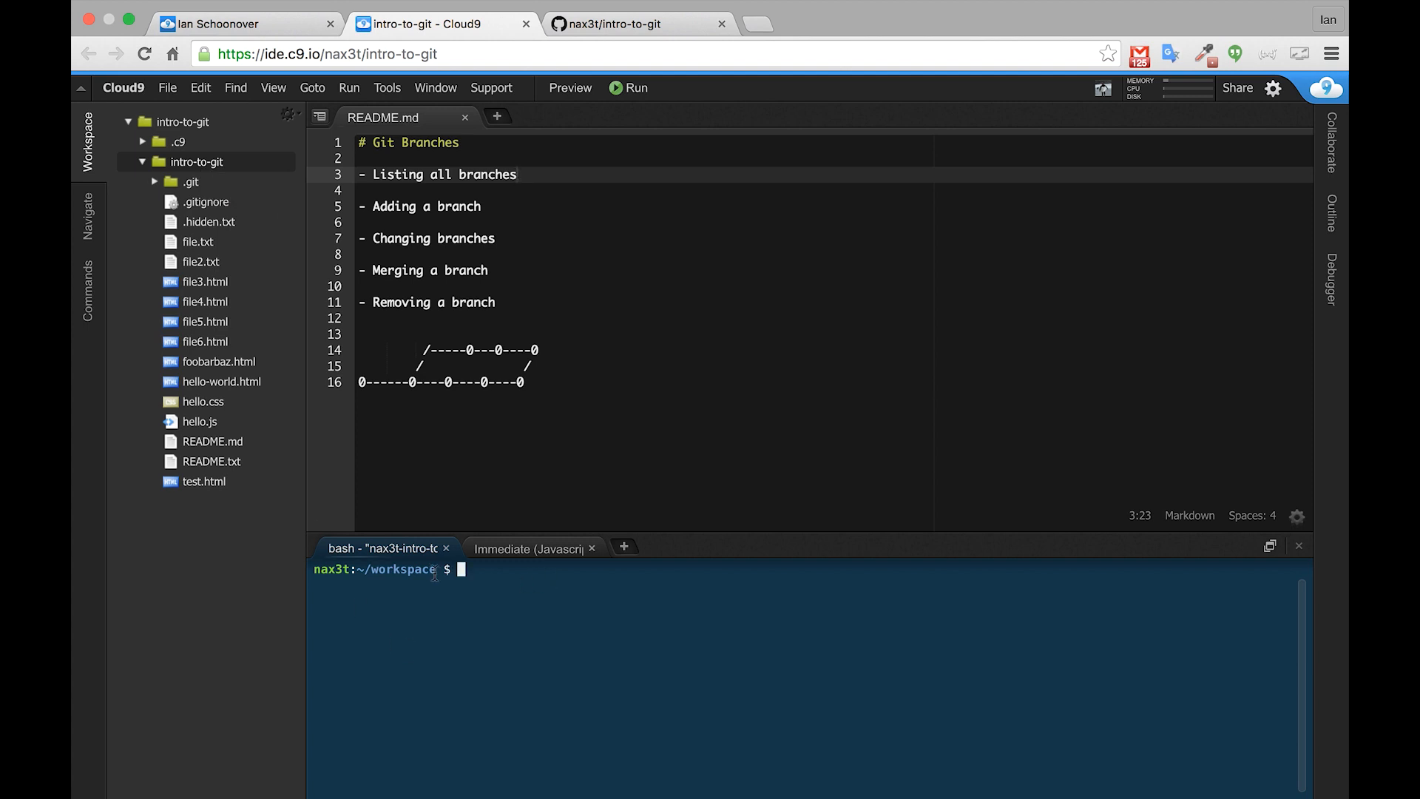
Run ls and cd intro-to-git/ so the terminal sits in the project on master.
type("ls")
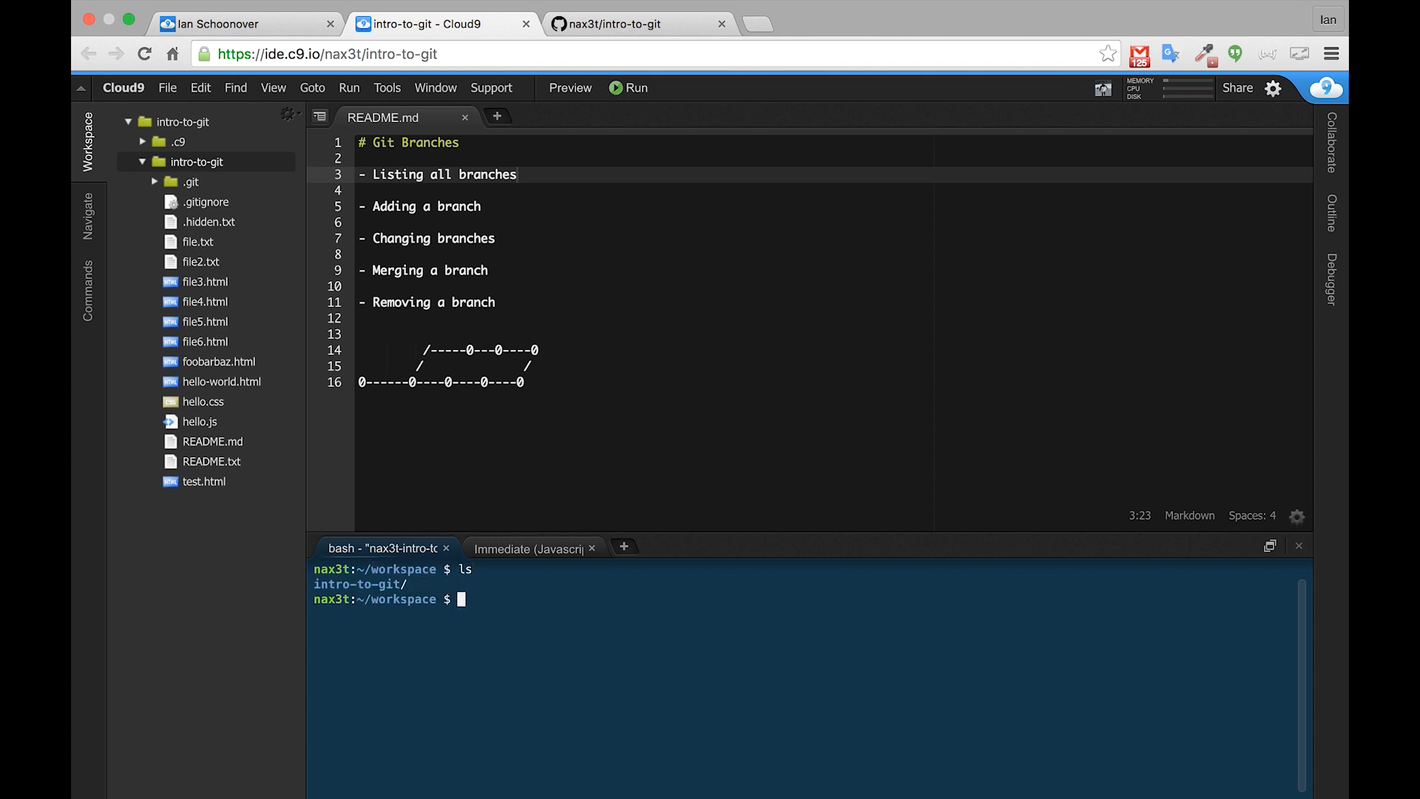
type("cd intro-to-git/")
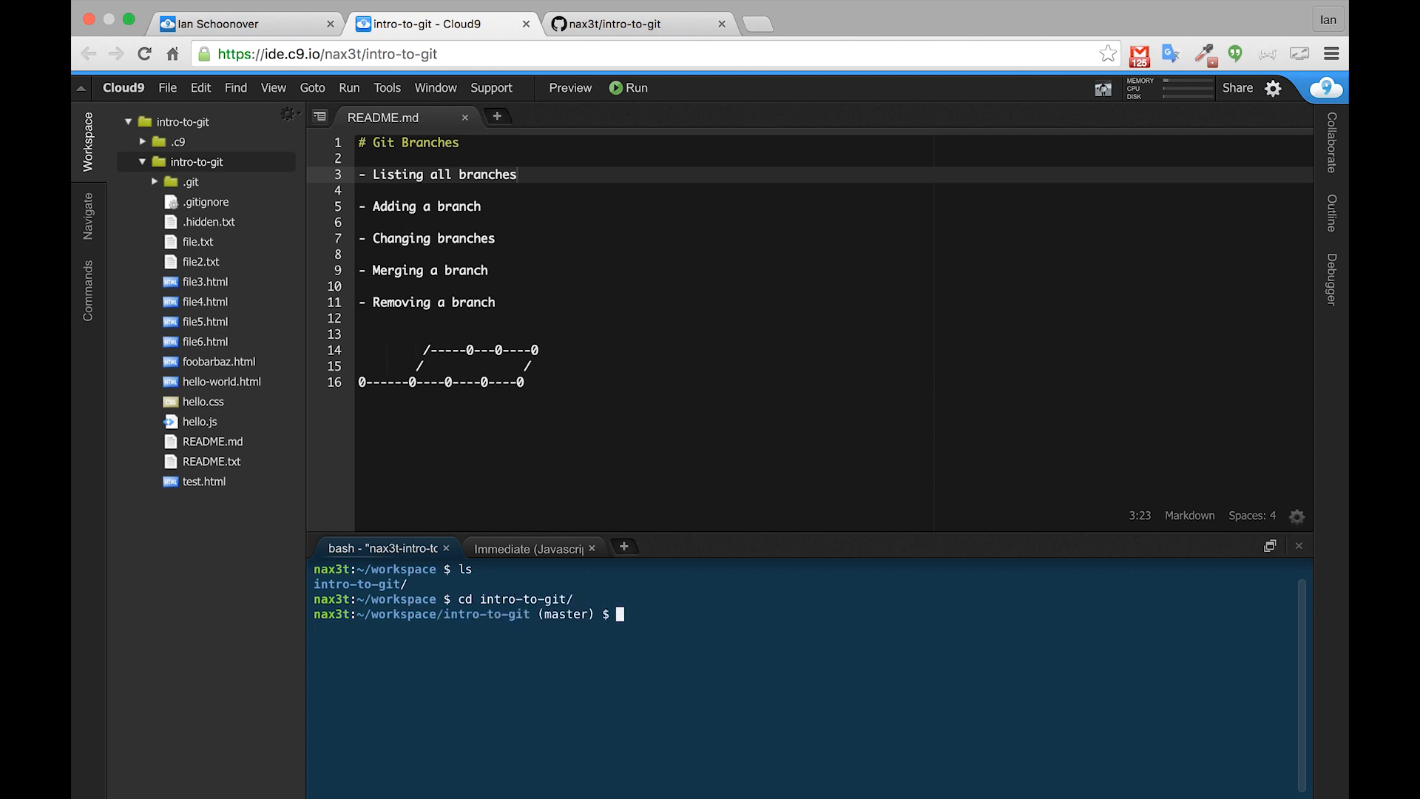
mouse_move(550, 636)
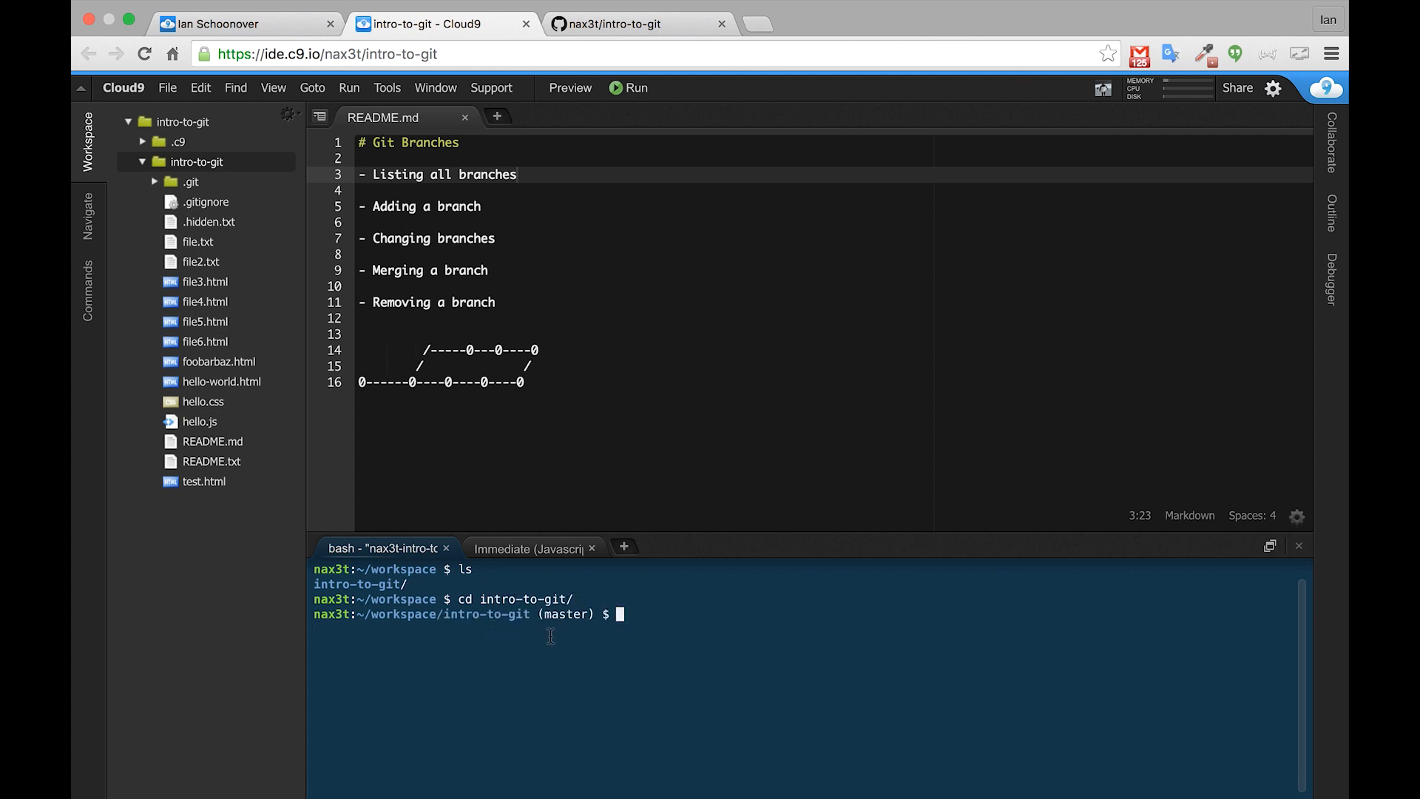
double_click(564, 613)
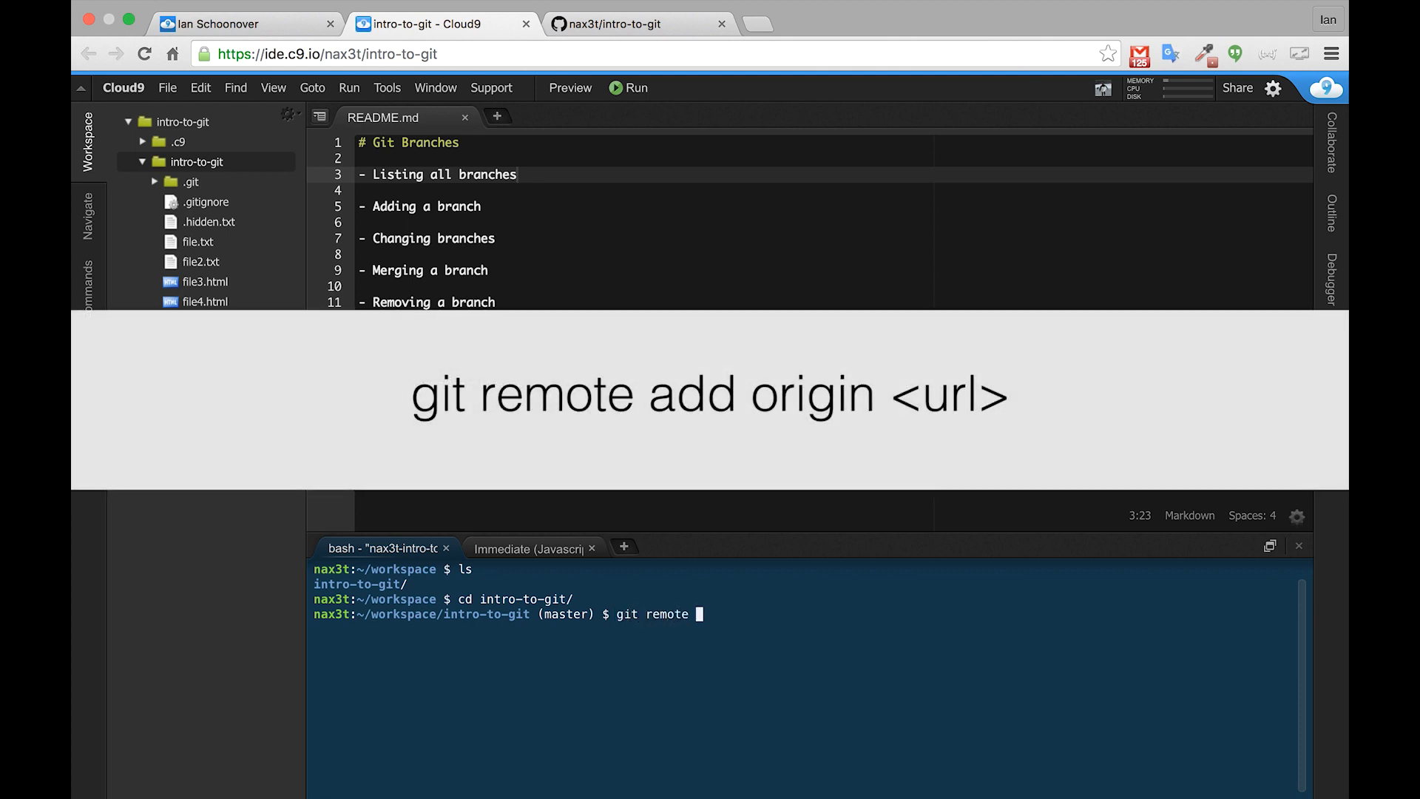
type("add origin")
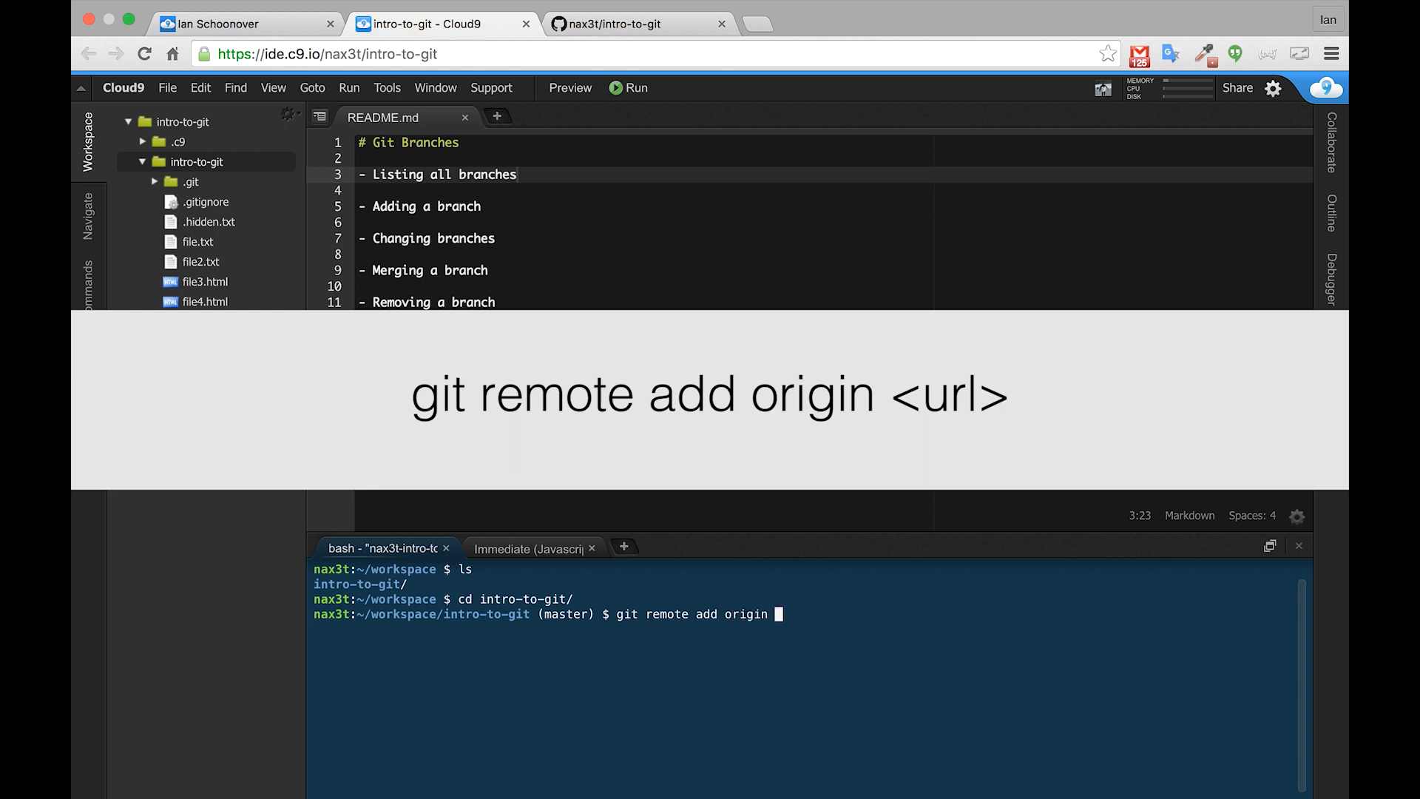
left_click(634, 24)
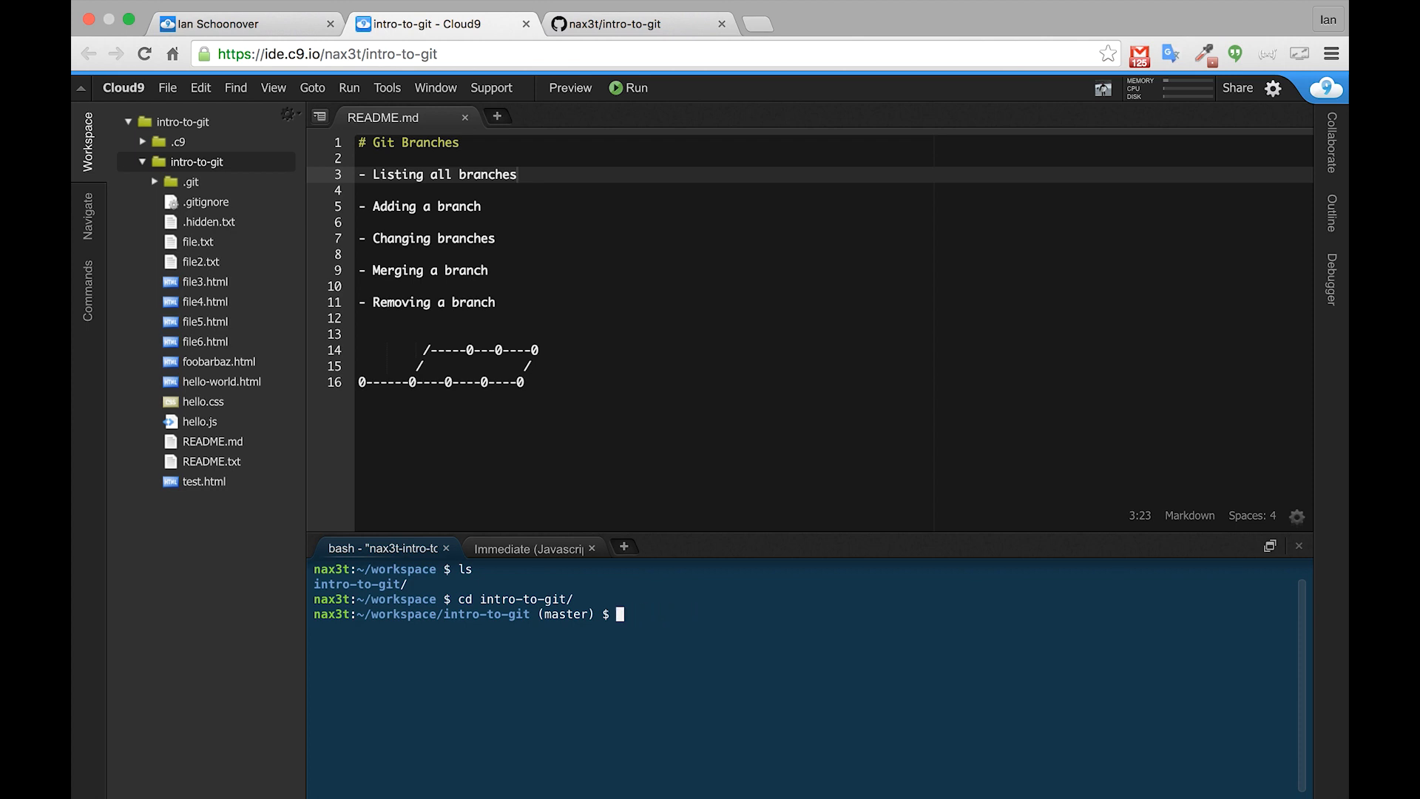
type("git remote add origin git@github.com:nax3t/intro-to-git.git")
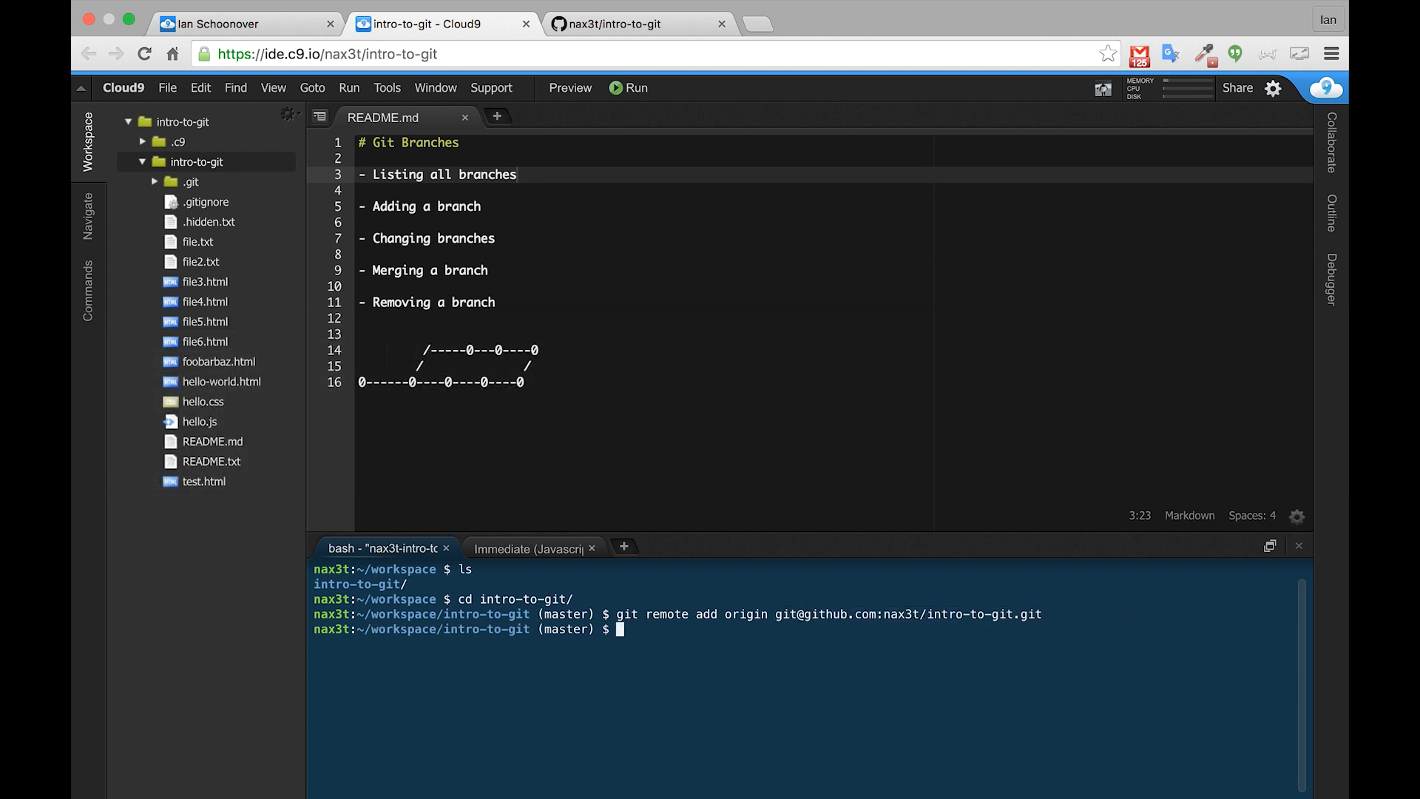
mouse_move(672, 670)
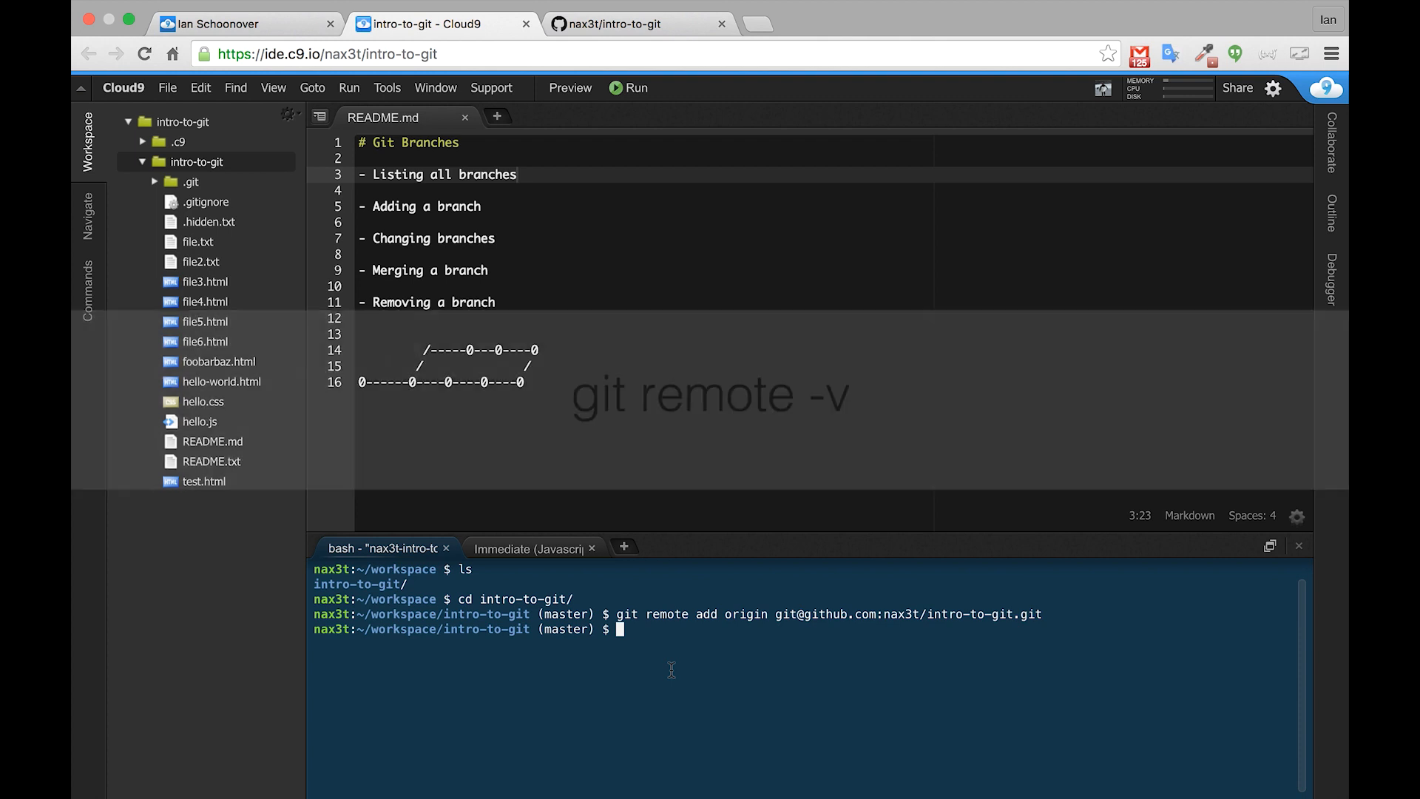
Run git remote -v to confirm origin points to the GitHub address for fetch and push.
type("git remote -v")
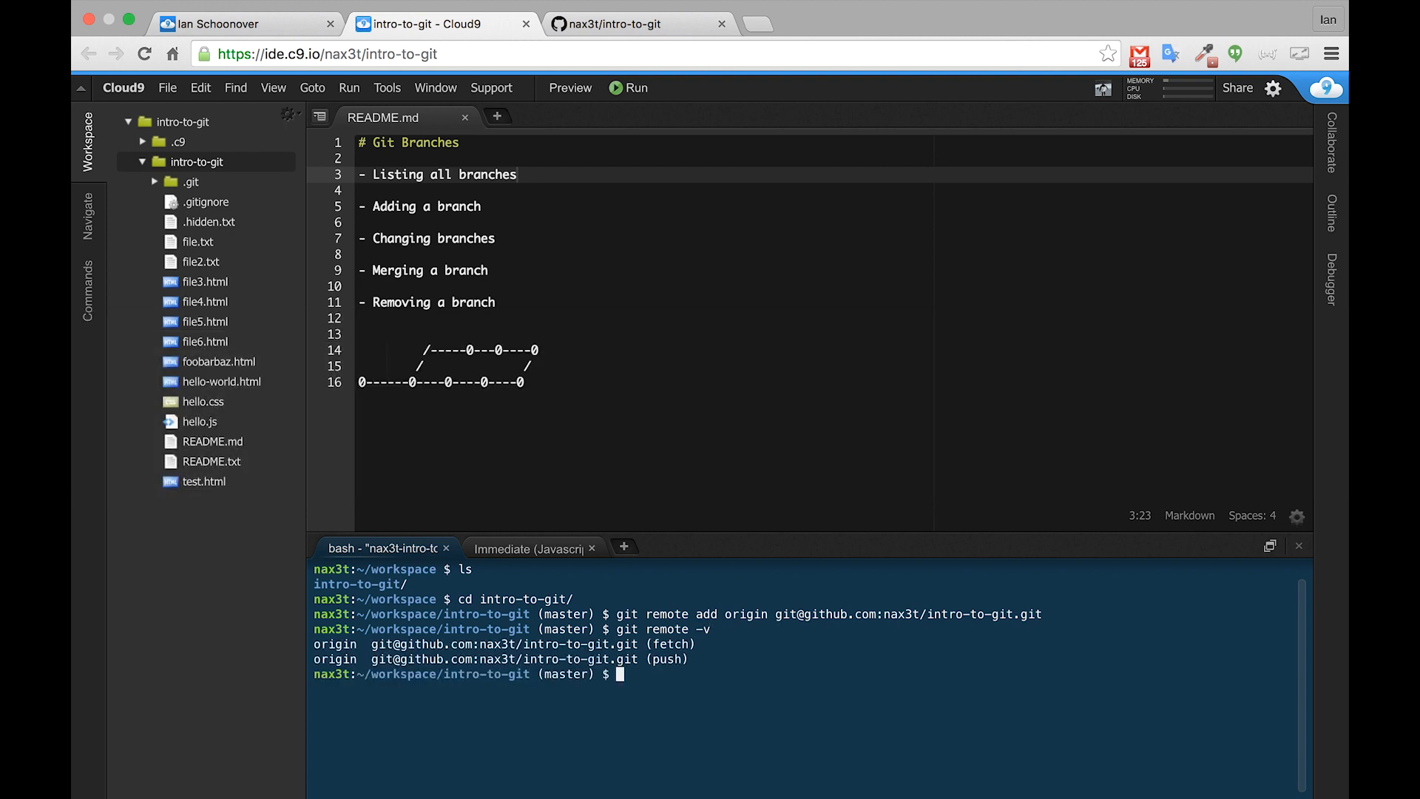
double_click(334, 643)
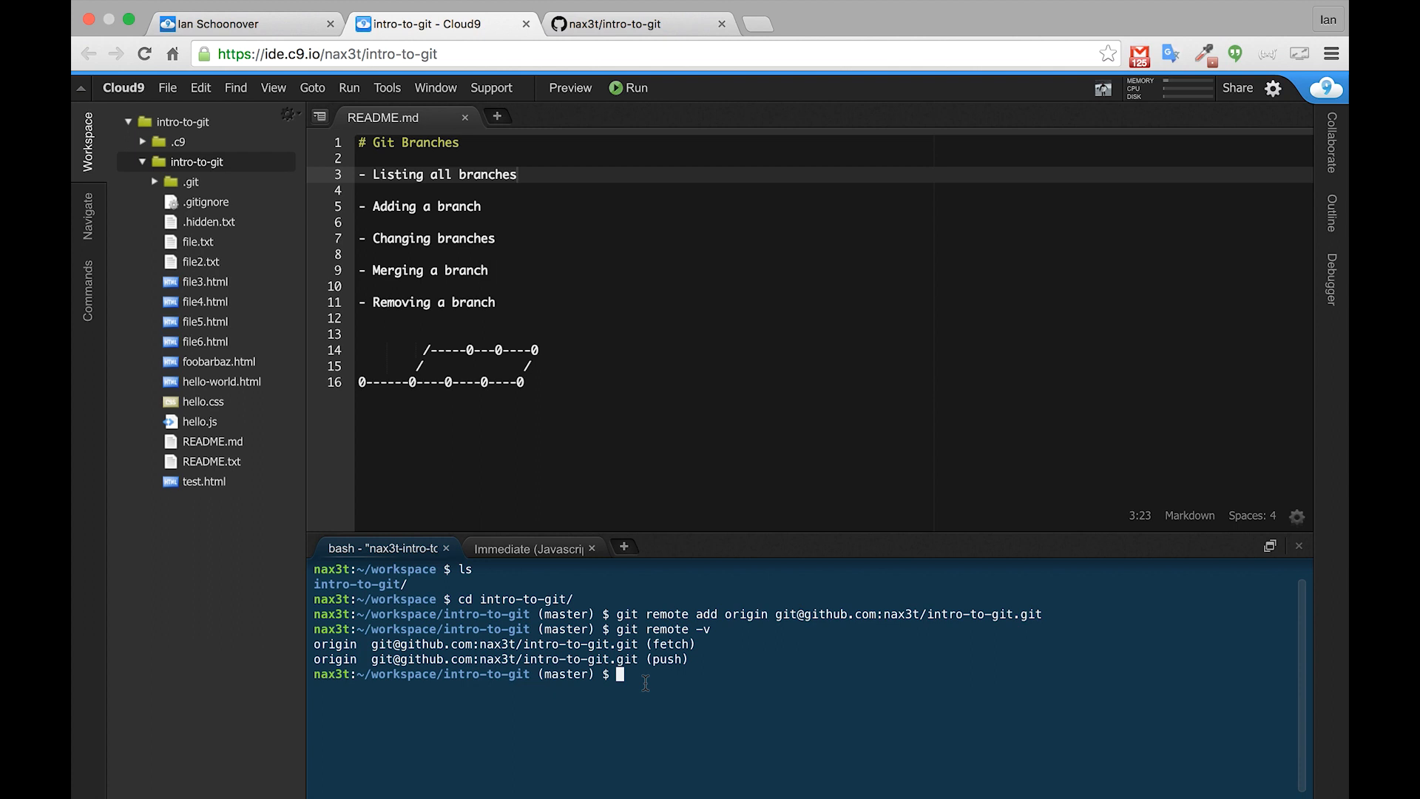
Run git push -u origin master to push and track origin/master.
type("git push -u or")
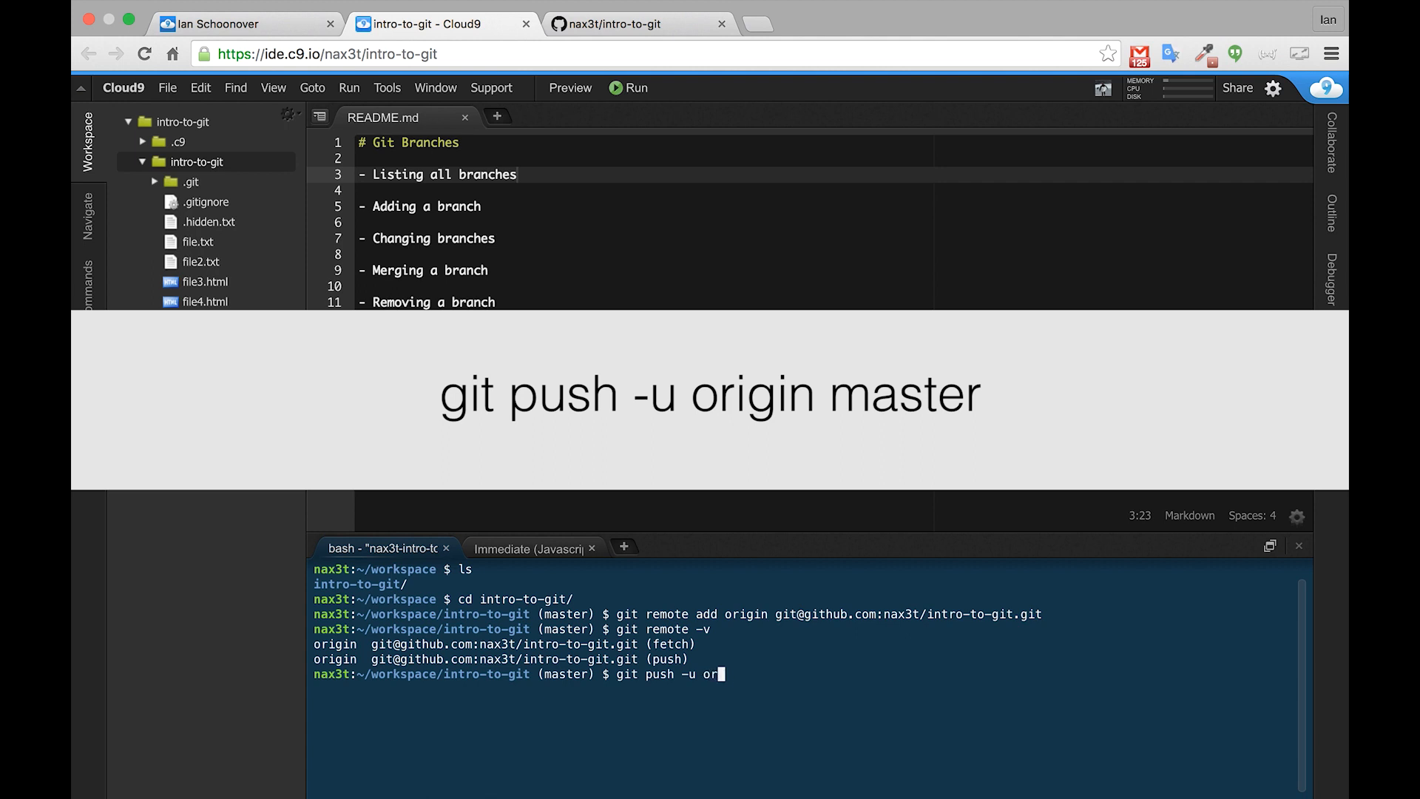
type("igin master")
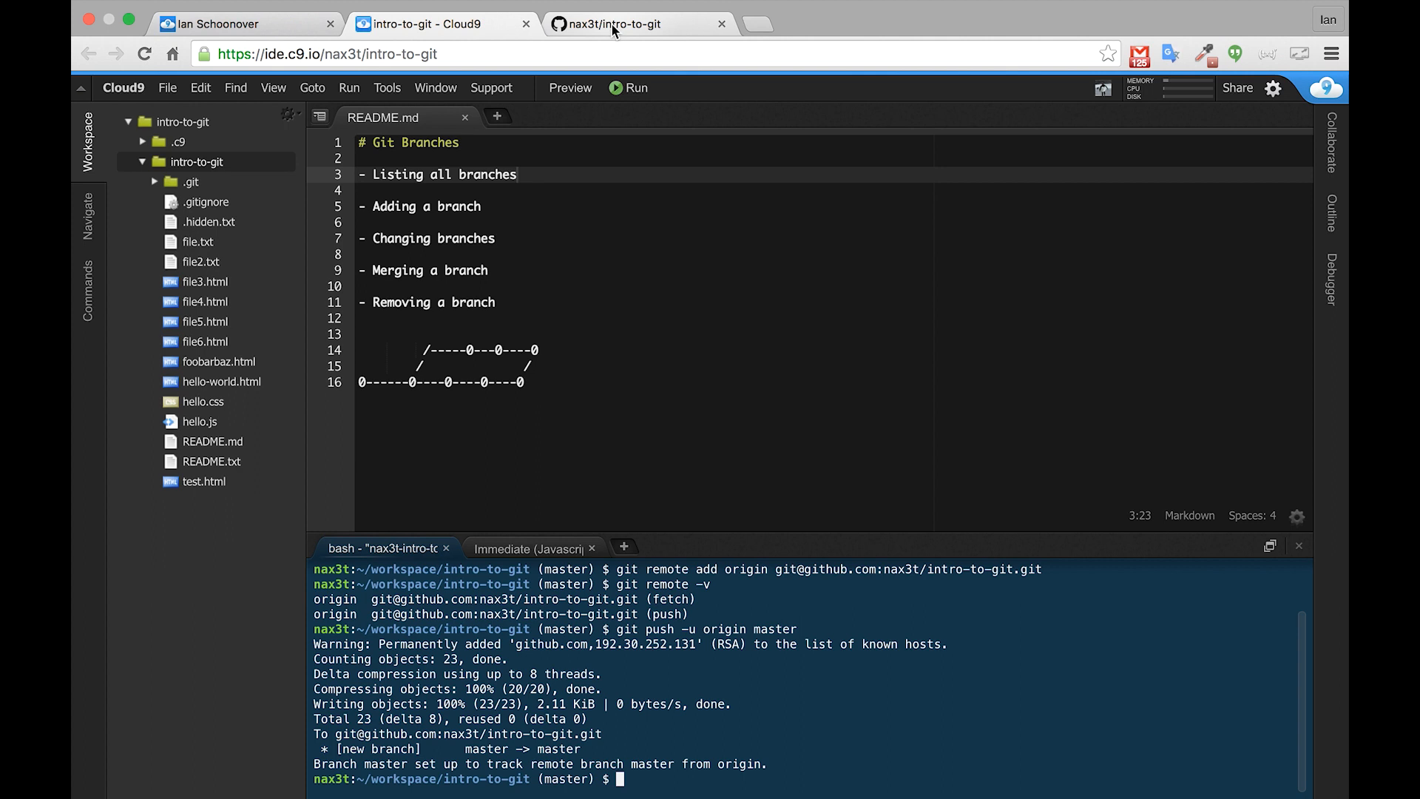
Reload the GitHub intro-to-git page so it lists the pushed files and 9 commits.
left_click(616, 24)
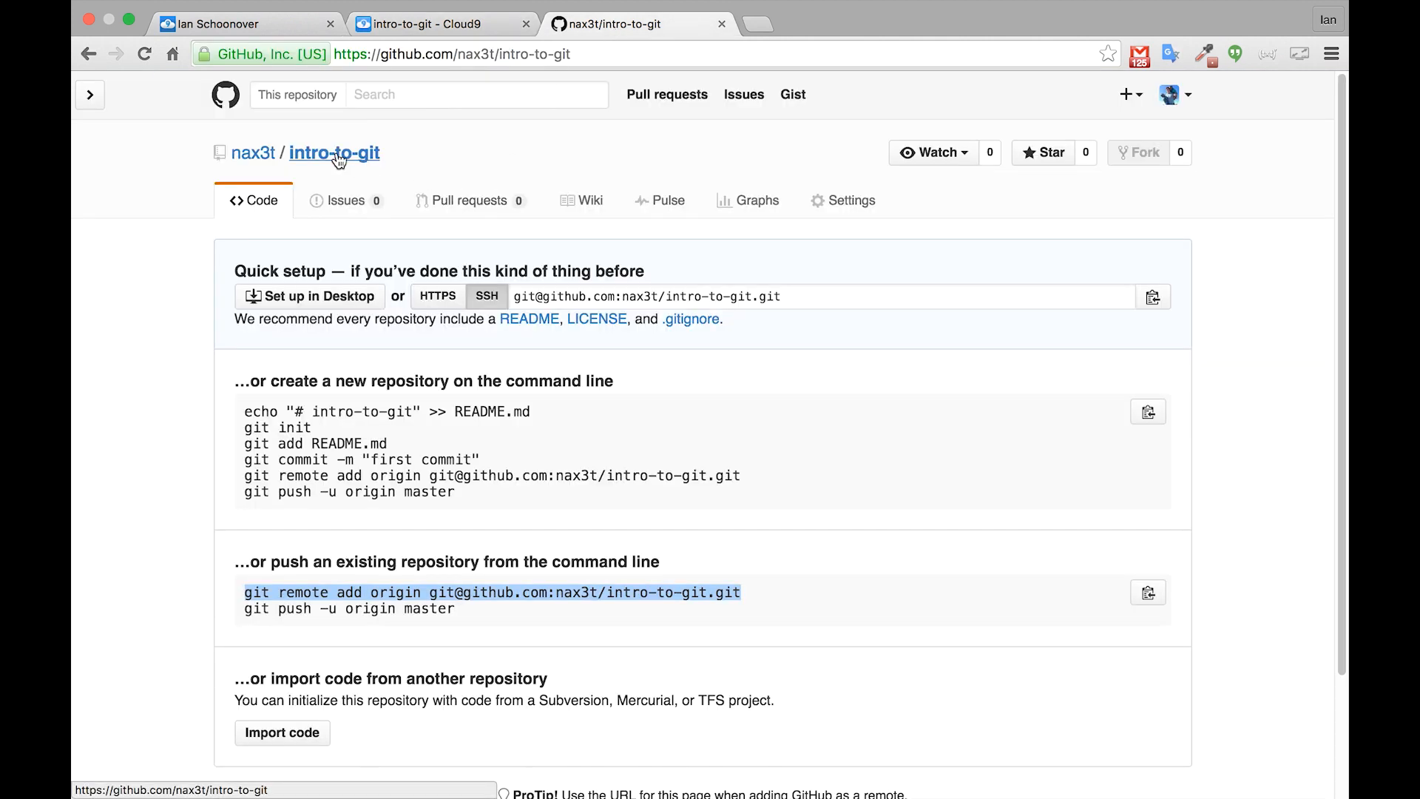
left_click(333, 153)
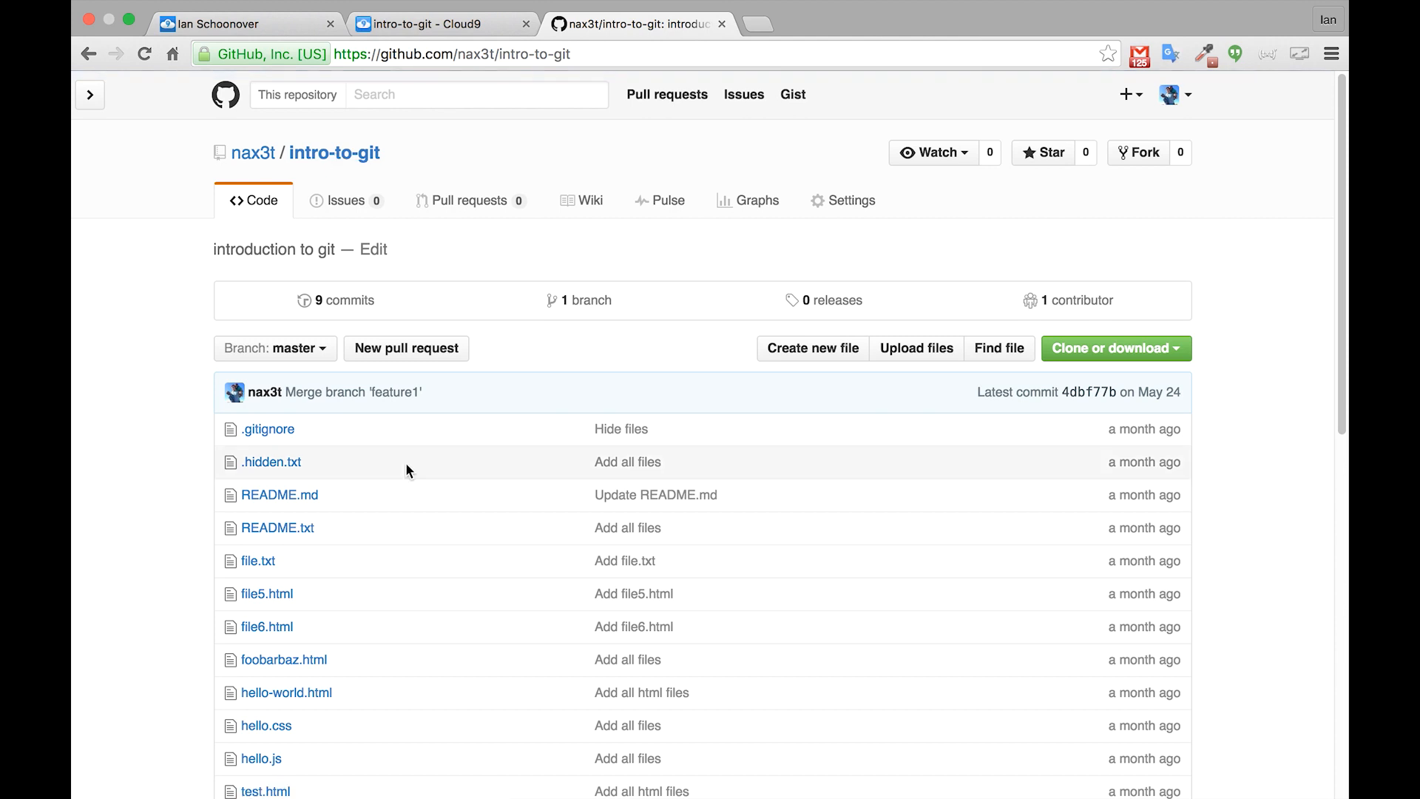